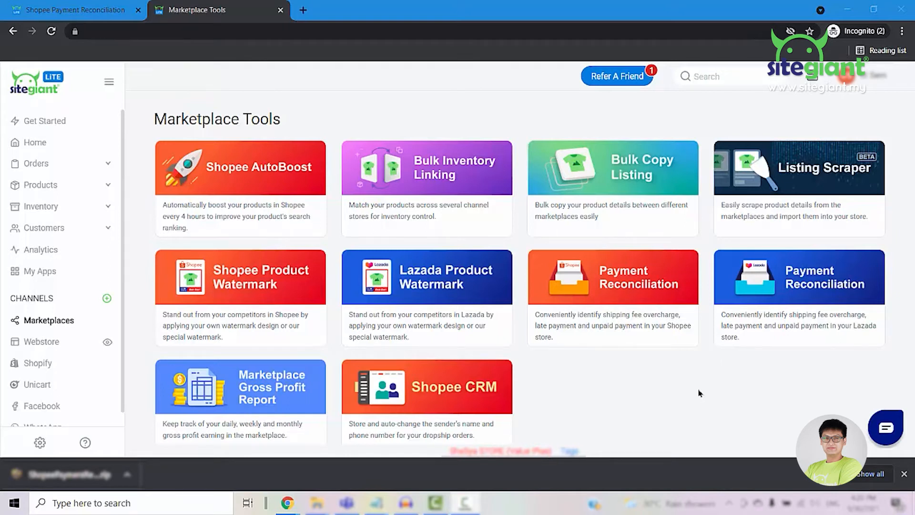
{"action": "mouse_move", "coordinate": [50, 320]}
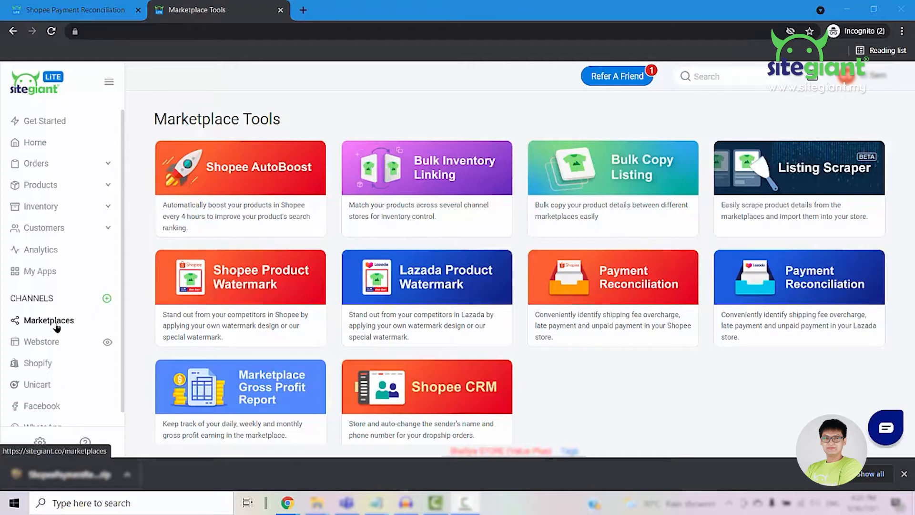
{"action": "mouse_move", "coordinate": [606, 298]}
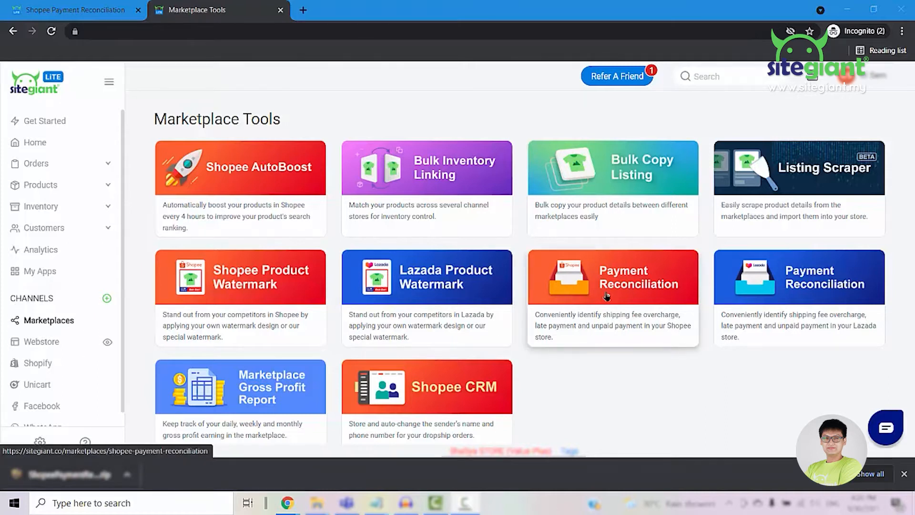
{"action": "mouse_move", "coordinate": [613, 293]}
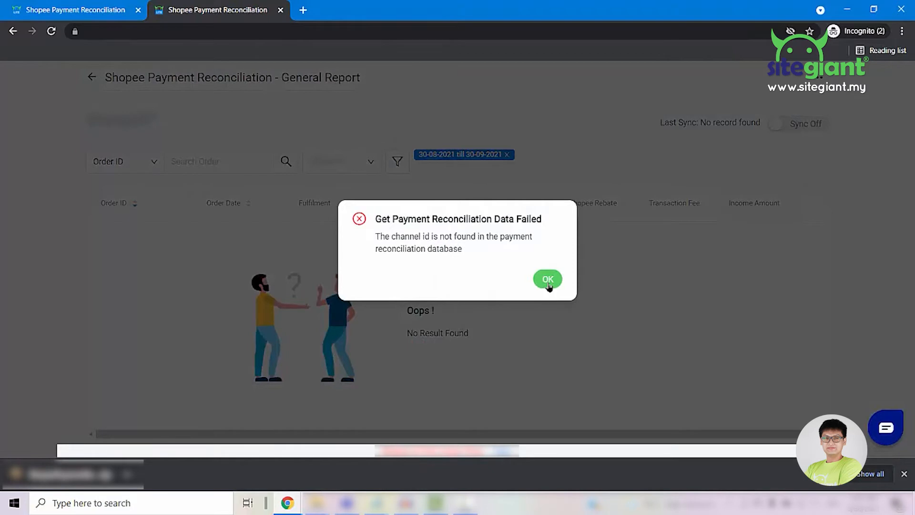
- Dismiss the reconciliation data error and switch daily payment reconciliation syncing on, acknowledging the notice
{"action": "left_click", "coordinate": [548, 279]}
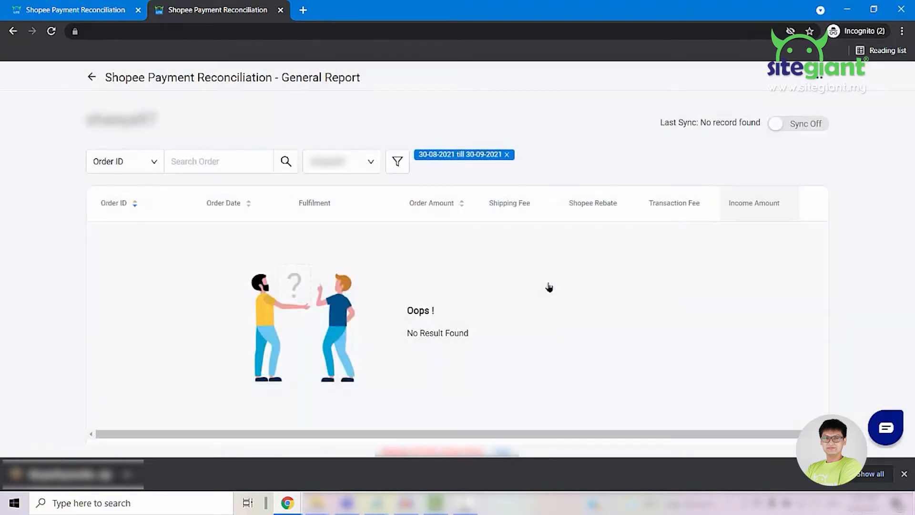
{"action": "mouse_move", "coordinate": [785, 126]}
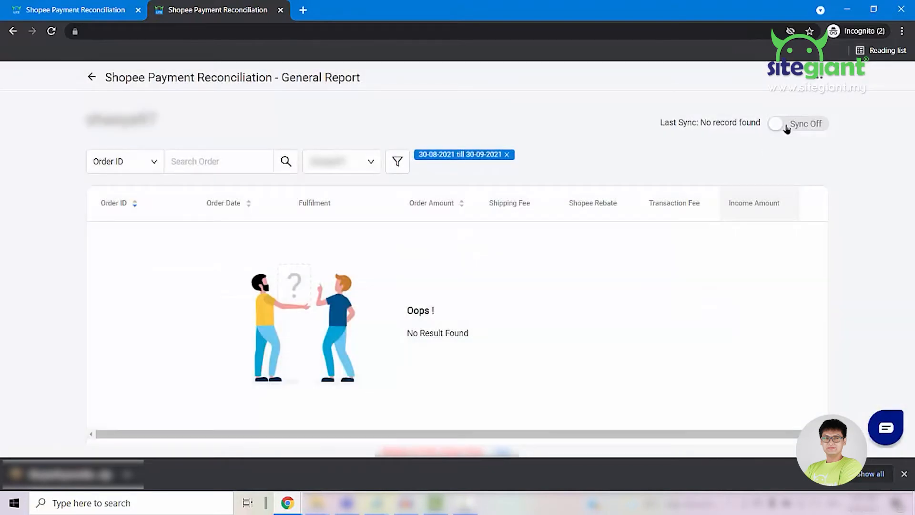
{"action": "left_click", "coordinate": [797, 123]}
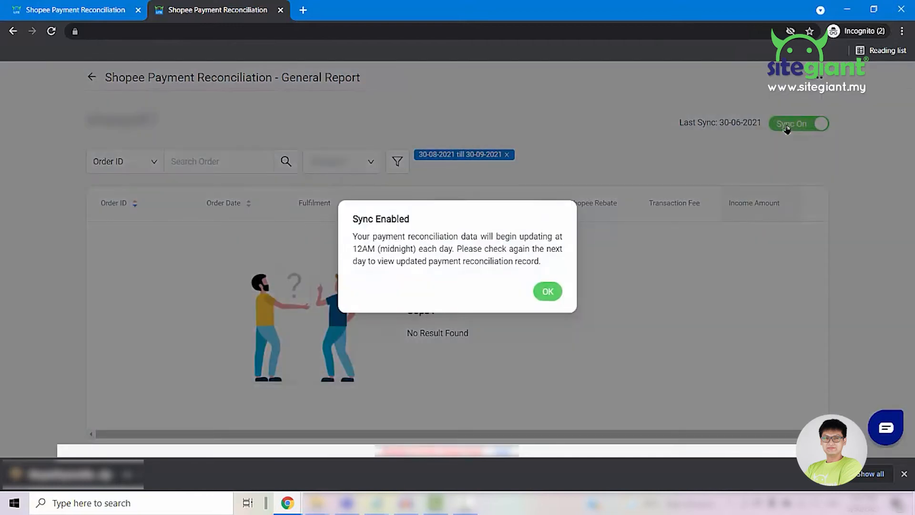
{"action": "mouse_move", "coordinate": [584, 245]}
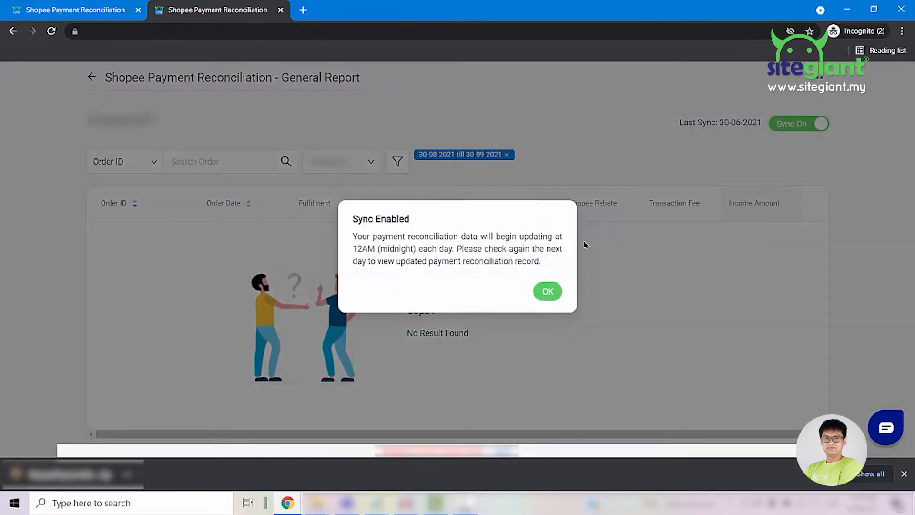
{"action": "left_click", "coordinate": [547, 292]}
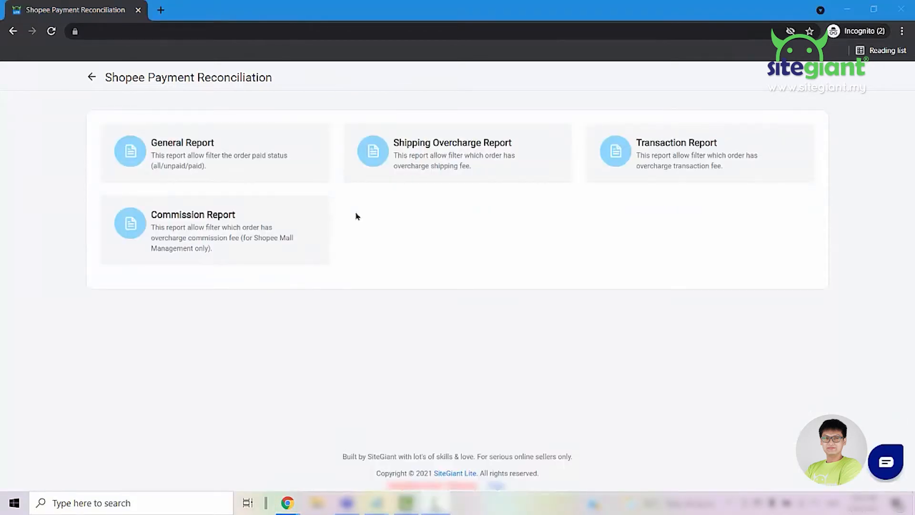
- Open the Shopee General Report listing synced orders with amounts and paid status
{"action": "left_click", "coordinate": [215, 154]}
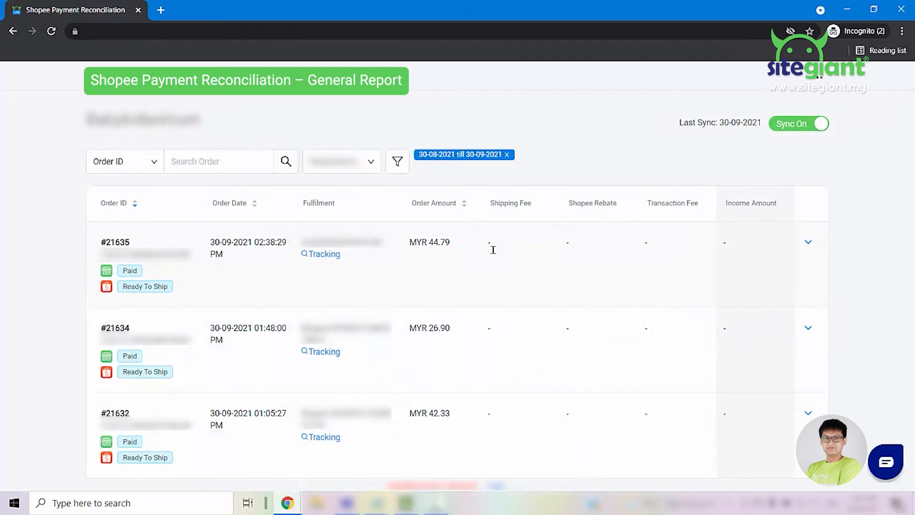
{"action": "mouse_move", "coordinate": [728, 244]}
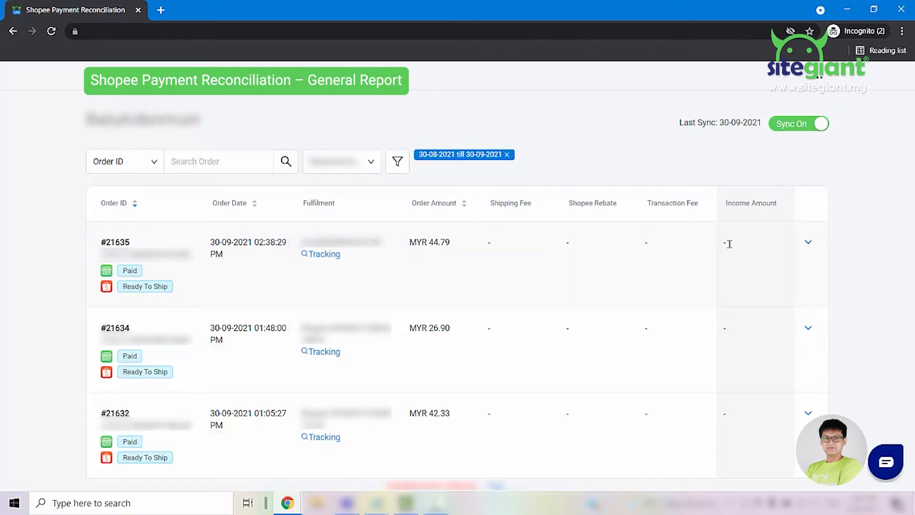
{"action": "mouse_move", "coordinate": [397, 162]}
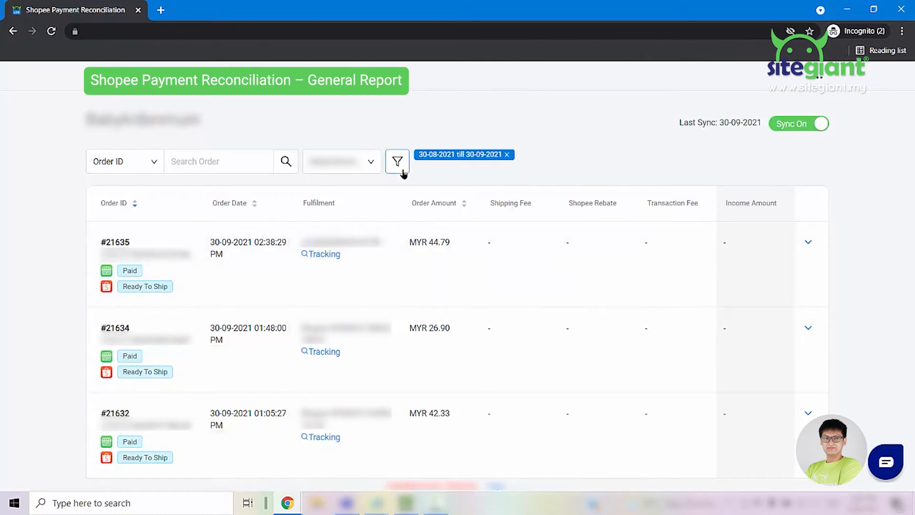
- Filter the General Report by Order Paid Status to show Paid Orders only
{"action": "left_click", "coordinate": [397, 161]}
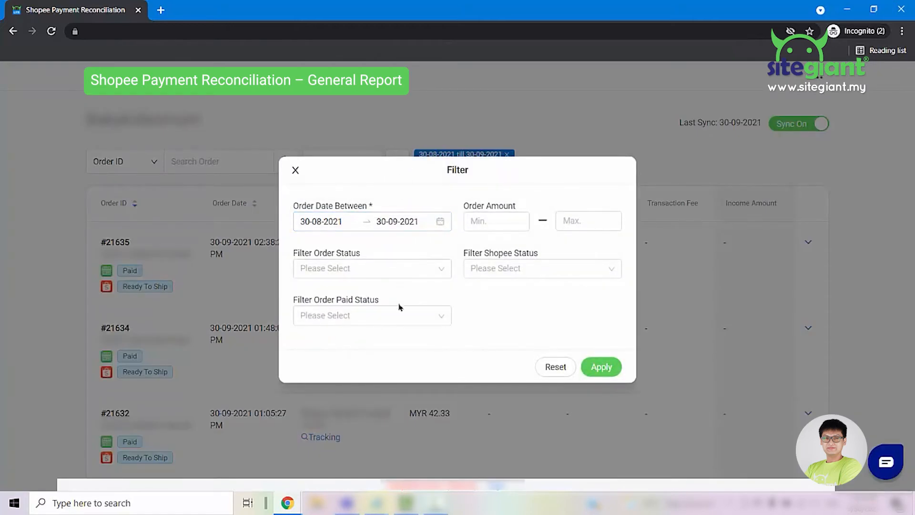
{"action": "left_click", "coordinate": [372, 316]}
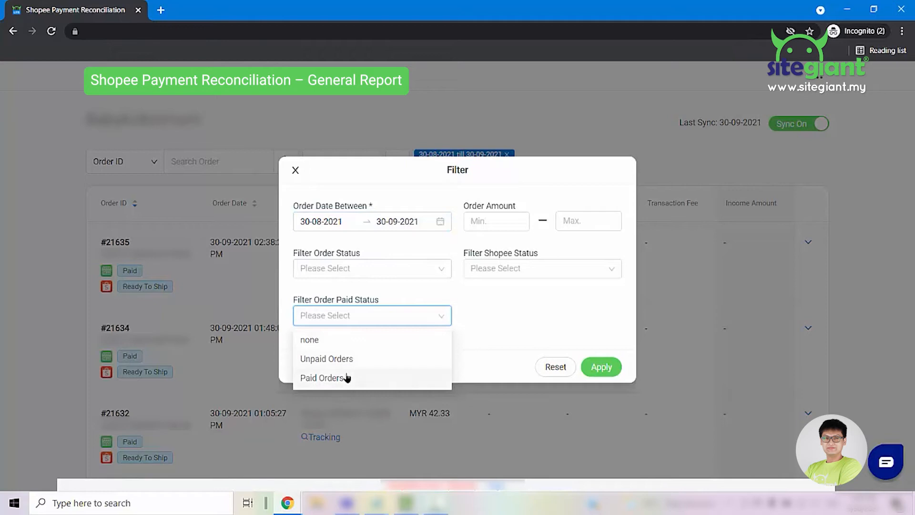
{"action": "left_click", "coordinate": [322, 377]}
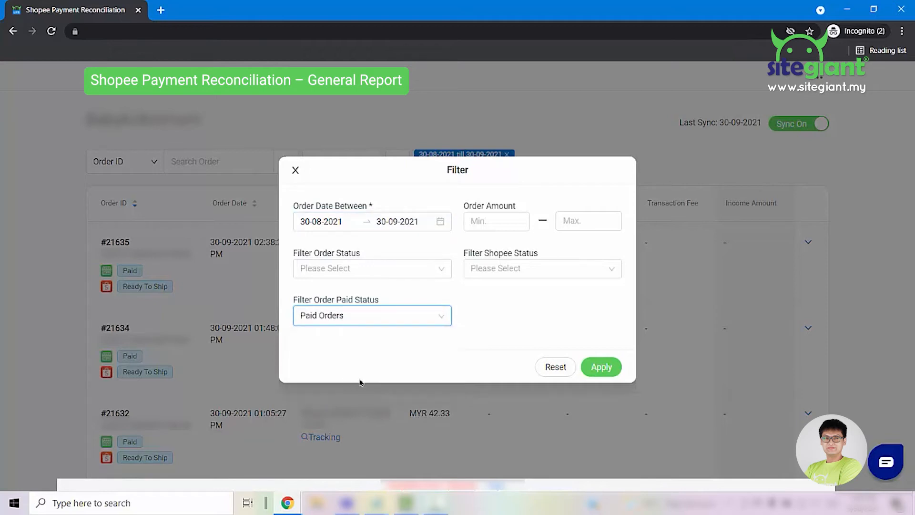
{"action": "left_click", "coordinate": [601, 366]}
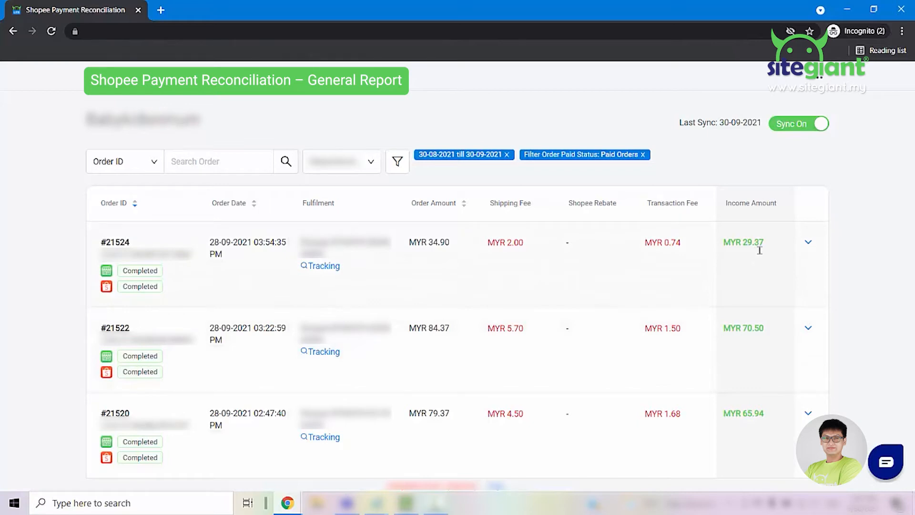
{"action": "mouse_move", "coordinate": [809, 243]}
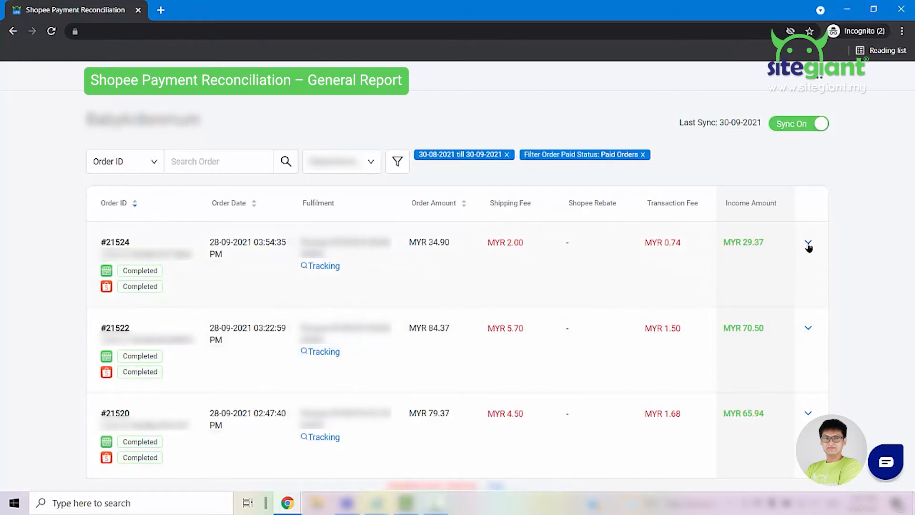
- Expand order #21524 to view its fee breakdown, then return to the reconciliation report list
{"action": "left_click", "coordinate": [808, 242]}
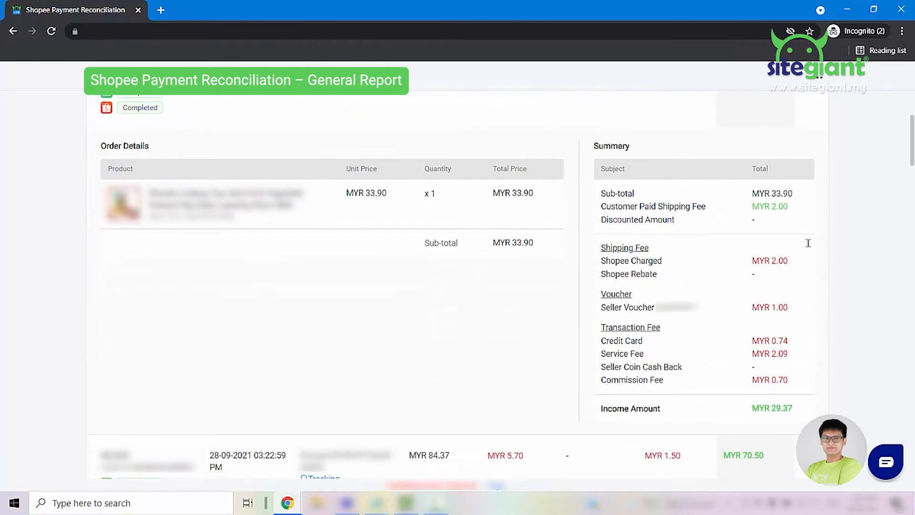
{"action": "double_click", "coordinate": [612, 145]}
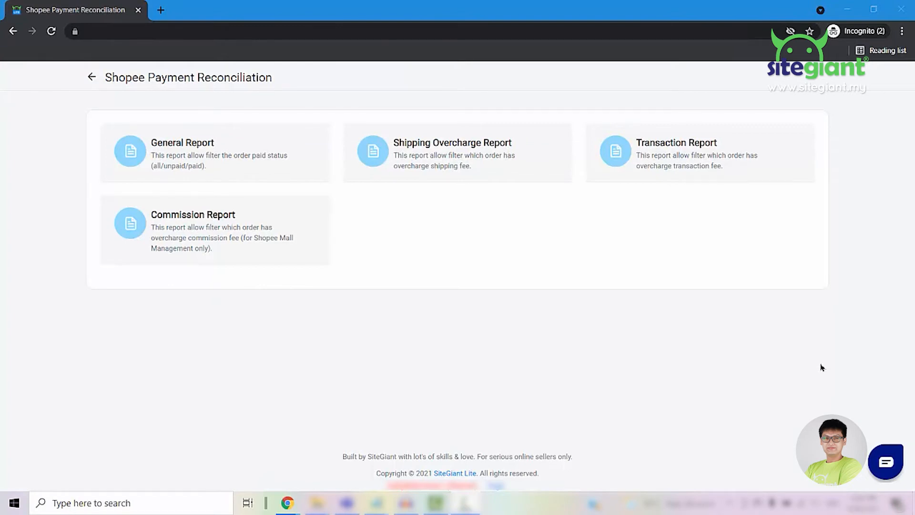
{"action": "mouse_move", "coordinate": [497, 178]}
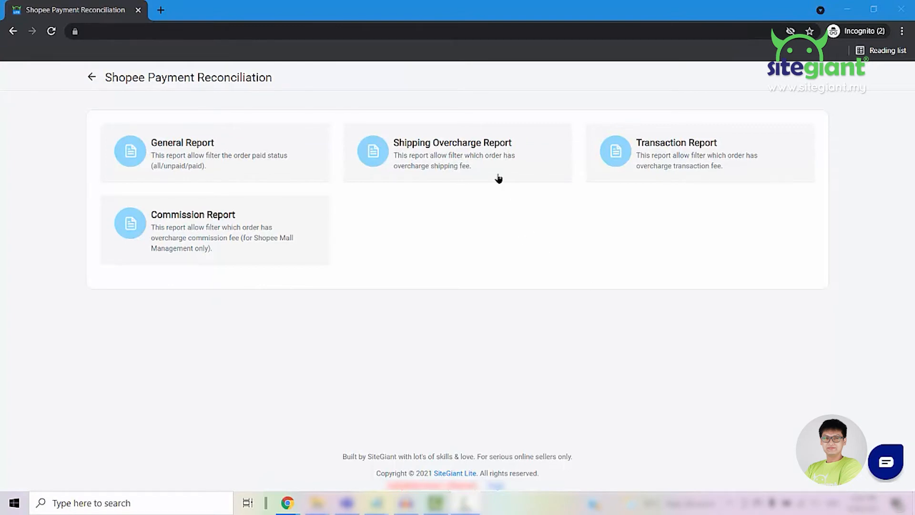
{"action": "mouse_move", "coordinate": [672, 172]}
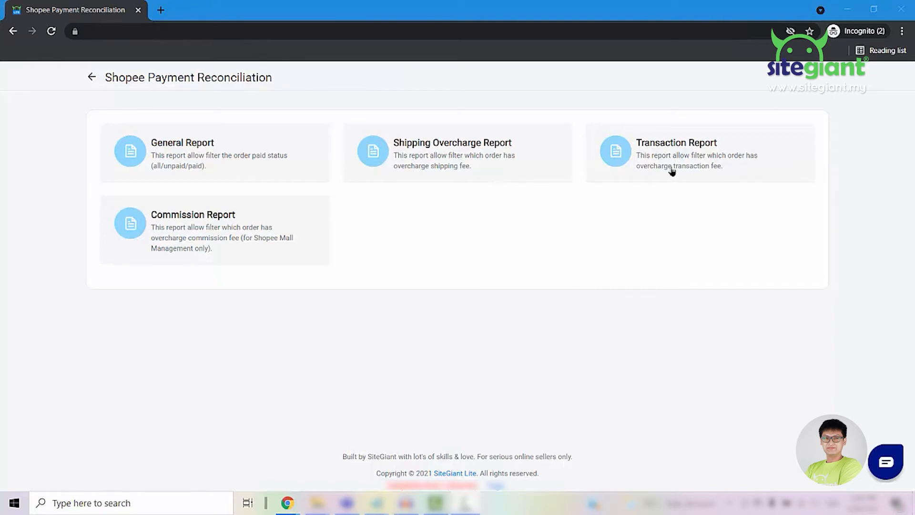
{"action": "mouse_move", "coordinate": [414, 233]}
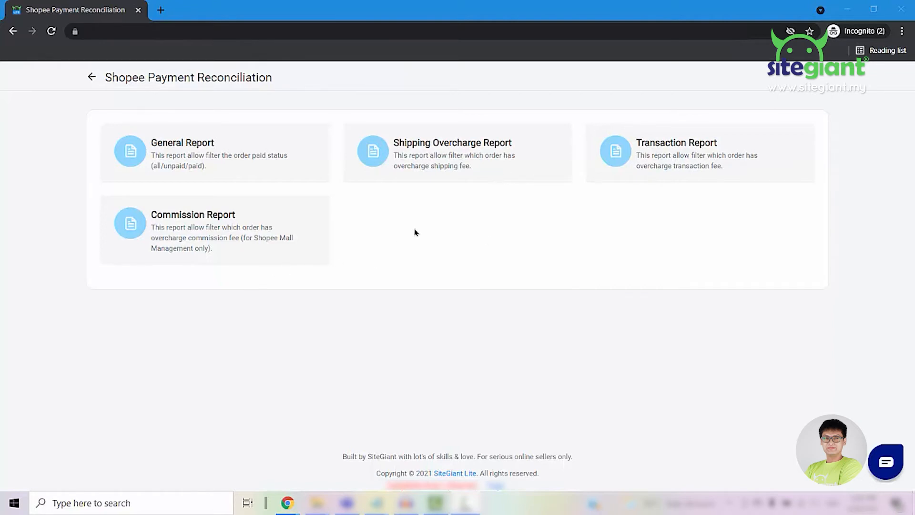
- Open the Shipping Overcharge Report listing orders with shipping fees and overcharged amounts
{"action": "left_click", "coordinate": [452, 153]}
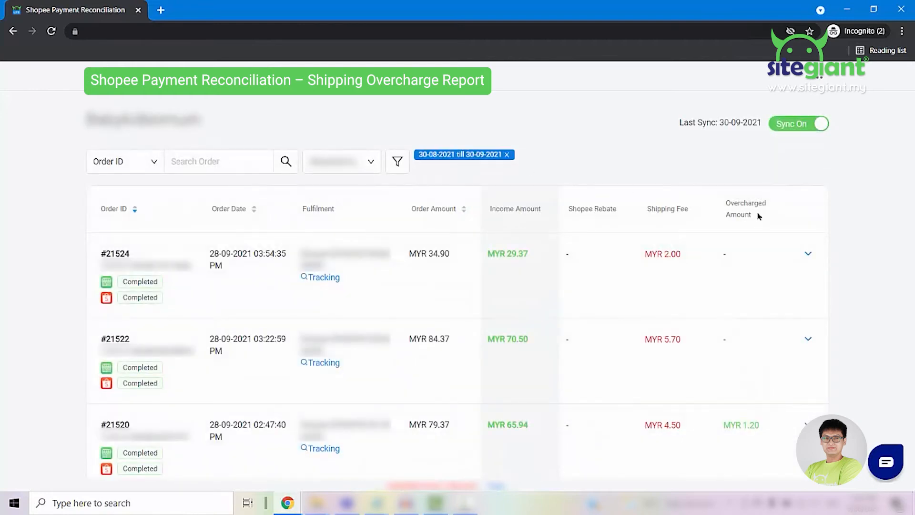
{"action": "mouse_move", "coordinate": [748, 241]}
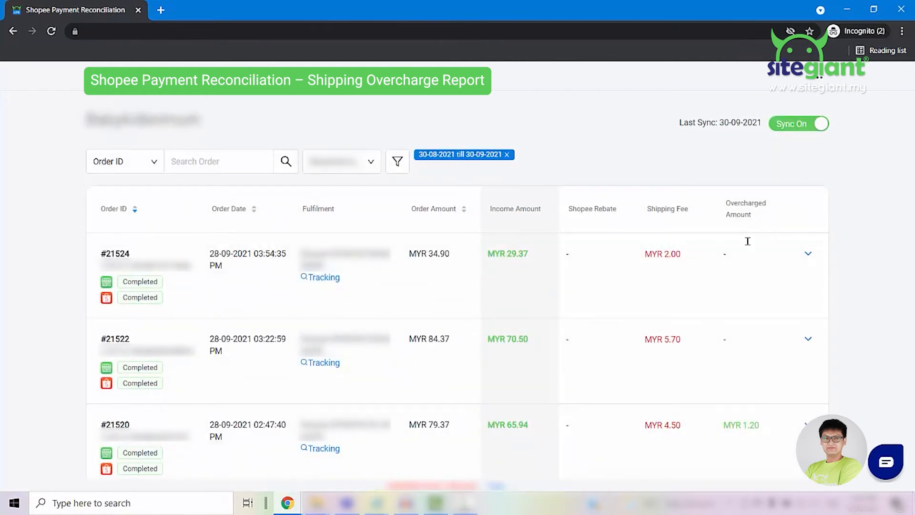
{"action": "left_click", "coordinate": [726, 254]}
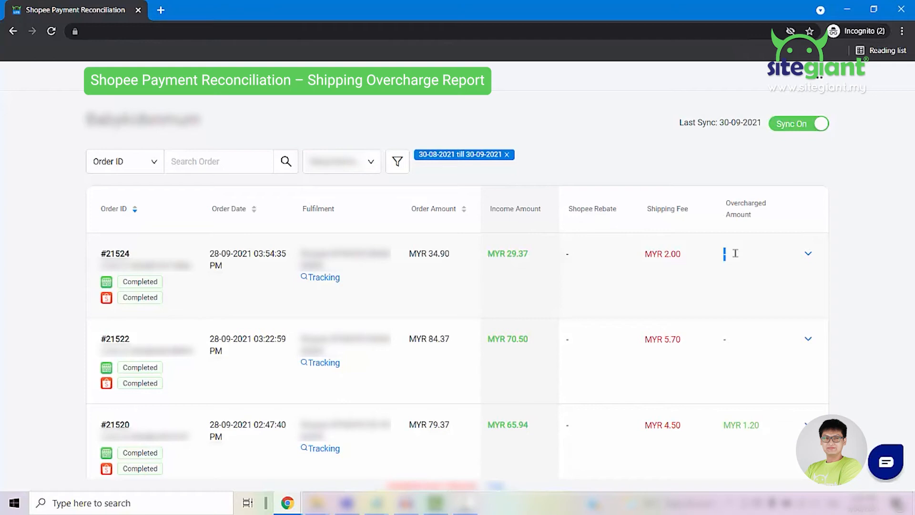
{"action": "mouse_move", "coordinate": [735, 341]}
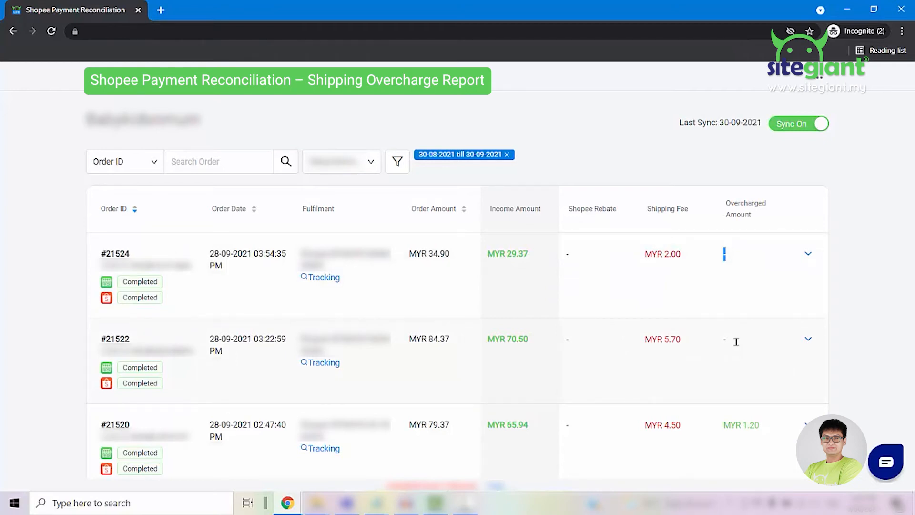
{"action": "mouse_move", "coordinate": [735, 327]}
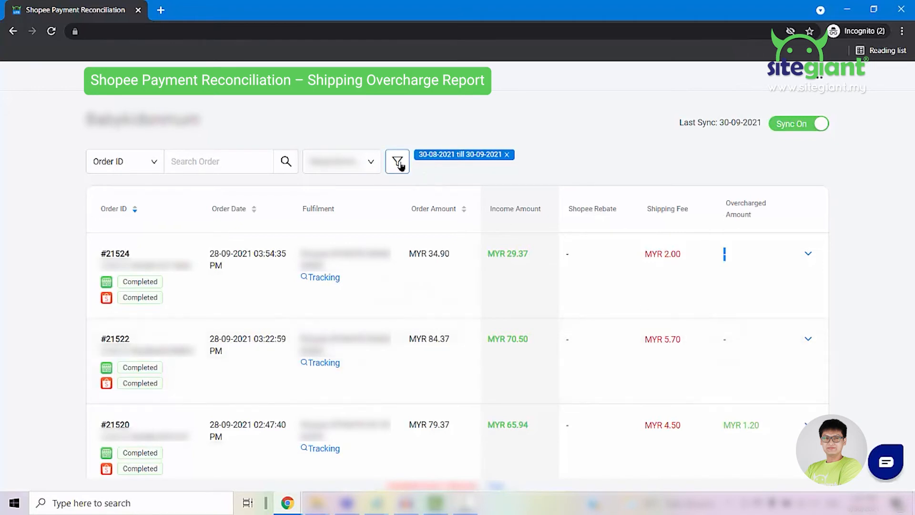
- Filter the Shipping Overcharge Report to a minimum shipping fee overcharge of 0.10 and review the results
{"action": "left_click", "coordinate": [397, 162]}
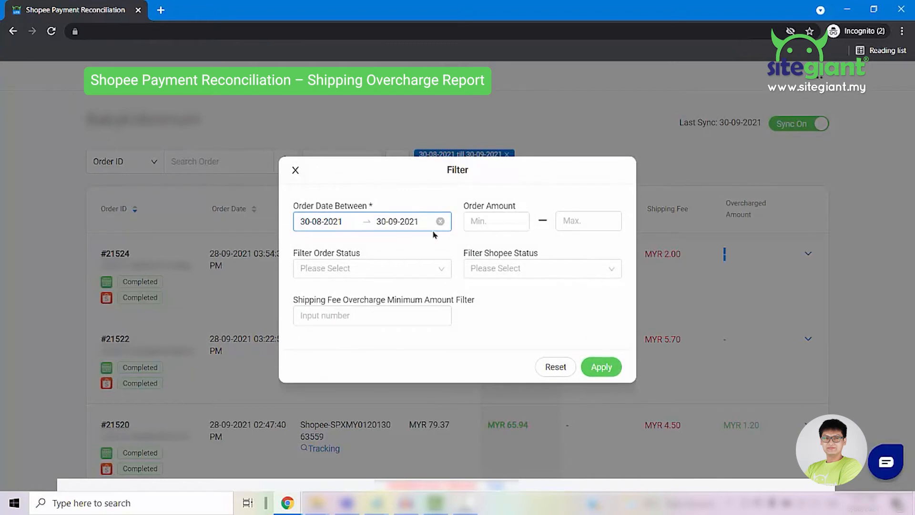
{"action": "left_click", "coordinate": [372, 316]}
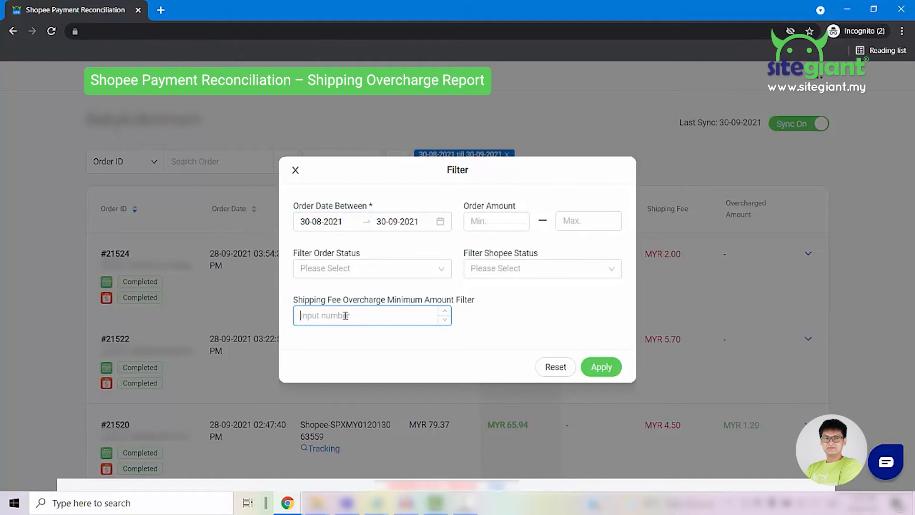
{"action": "type", "text": "0.10"}
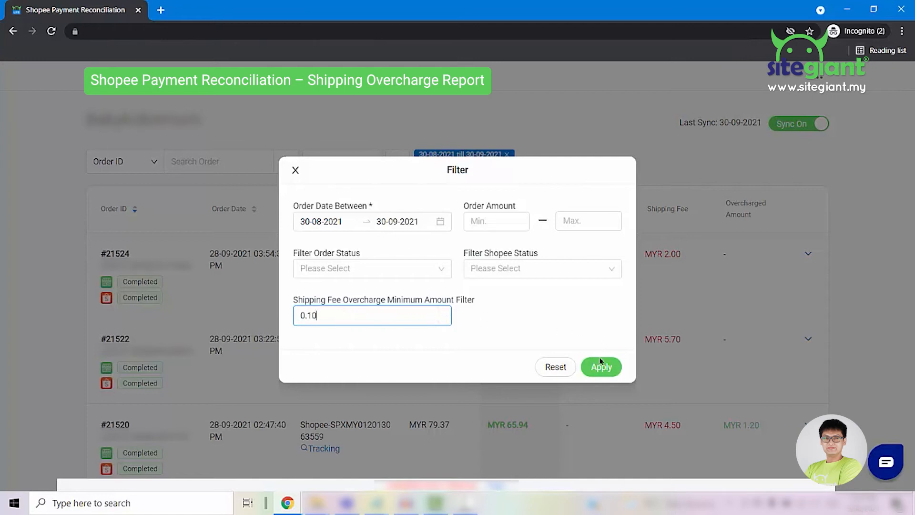
{"action": "left_click", "coordinate": [601, 367]}
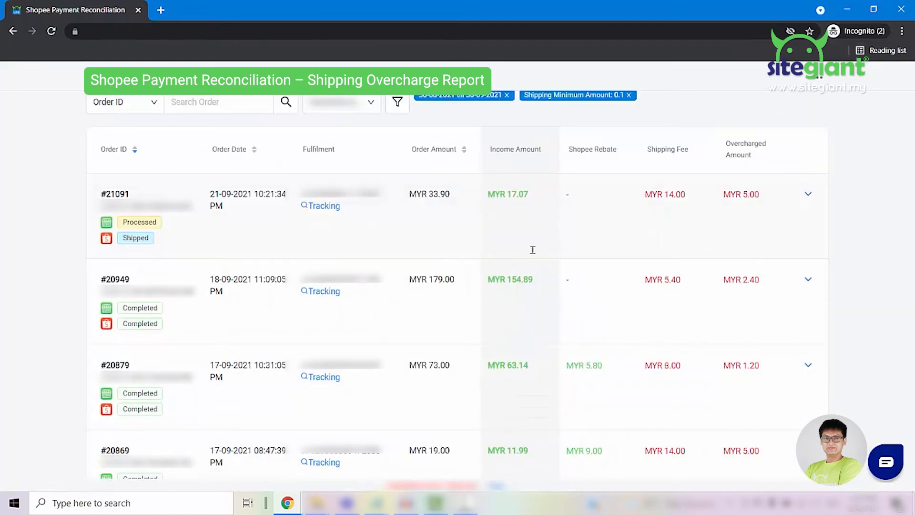
{"action": "scroll", "scroll_direction": "down", "scroll_amount": 3}
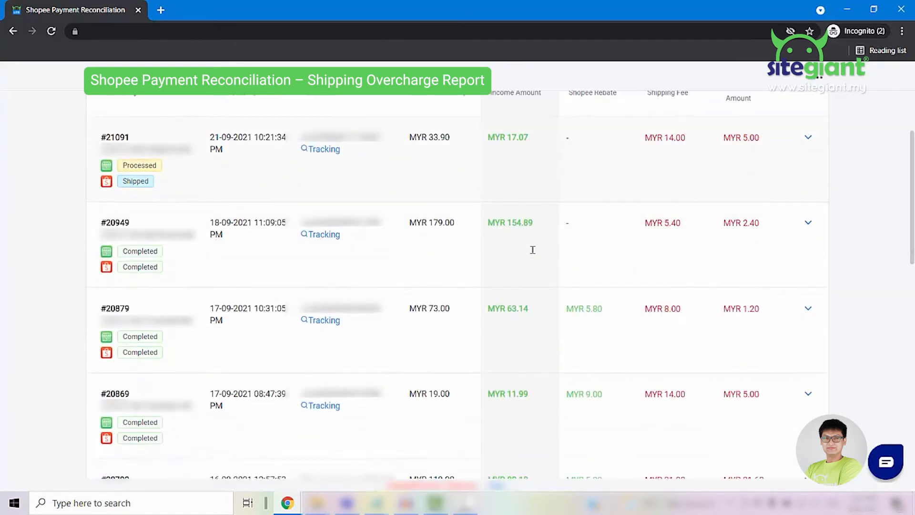
{"action": "scroll", "scroll_direction": "down", "scroll_amount": 3}
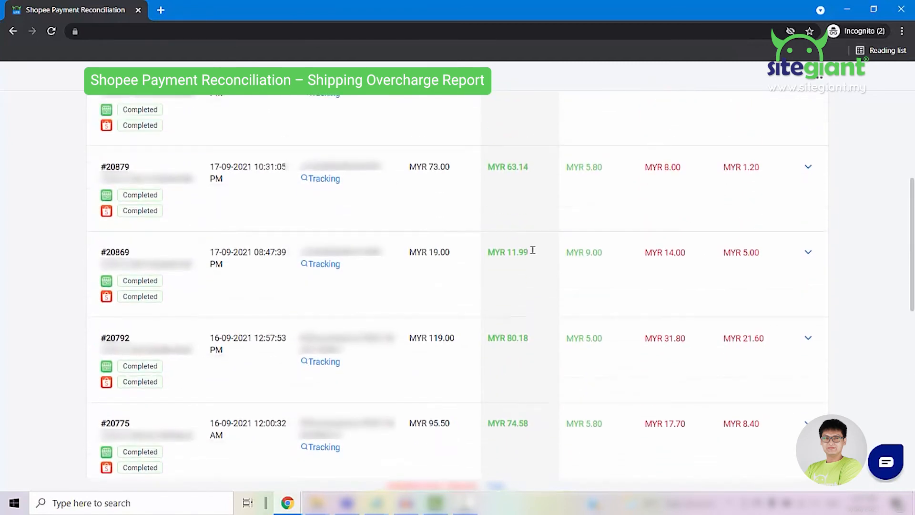
{"action": "scroll", "scroll_direction": "up", "scroll_amount": 3}
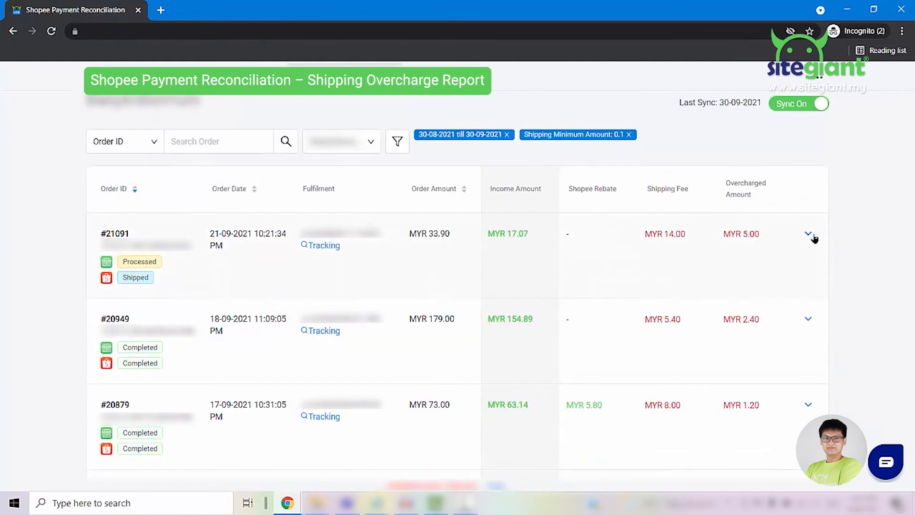
- Expand order #21091 and highlight the MYR 14.00 Shopee Charged shipping fee in its summary
{"action": "left_click", "coordinate": [809, 237]}
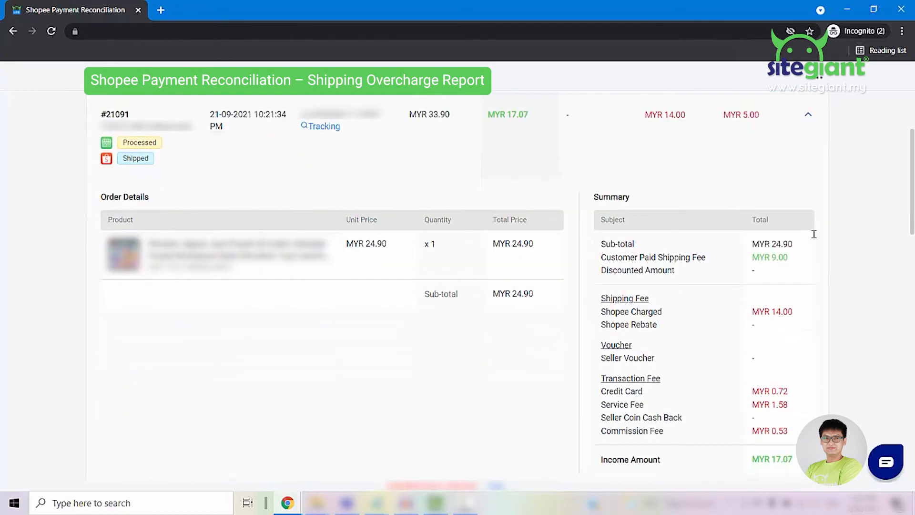
{"action": "scroll", "scroll_direction": "down", "scroll_amount": 3}
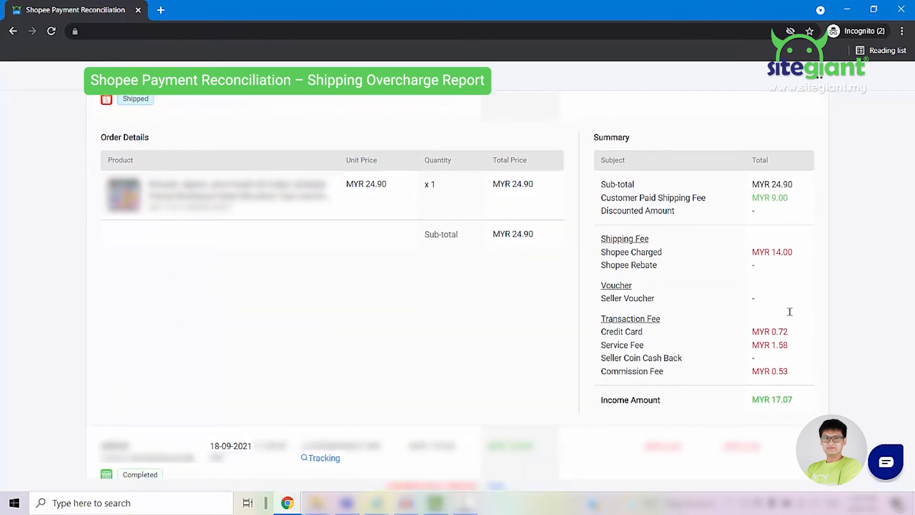
{"action": "double_click", "coordinate": [769, 198]}
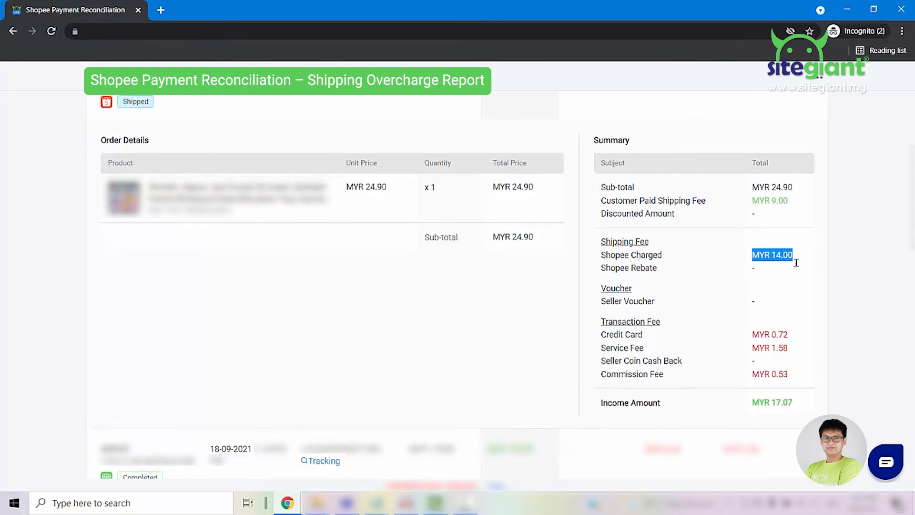
{"action": "scroll", "scroll_direction": "up", "scroll_amount": 3}
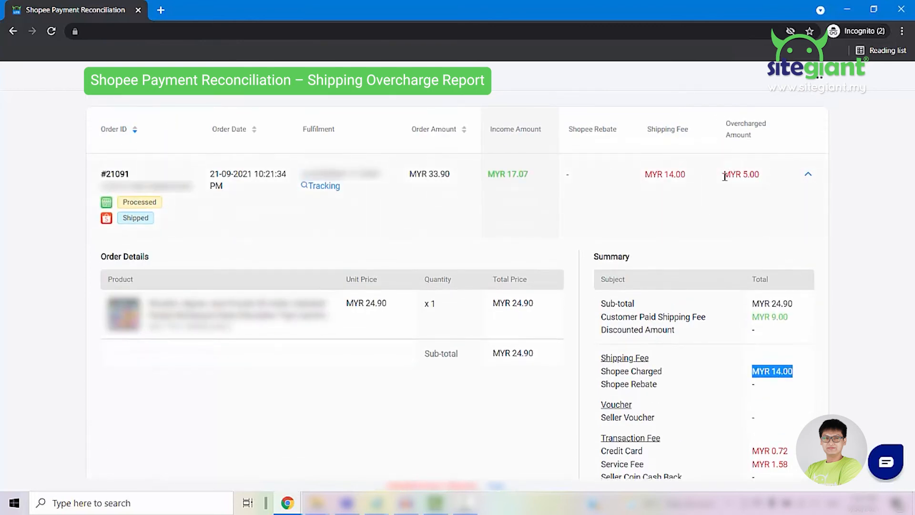
{"action": "left_click", "coordinate": [808, 174]}
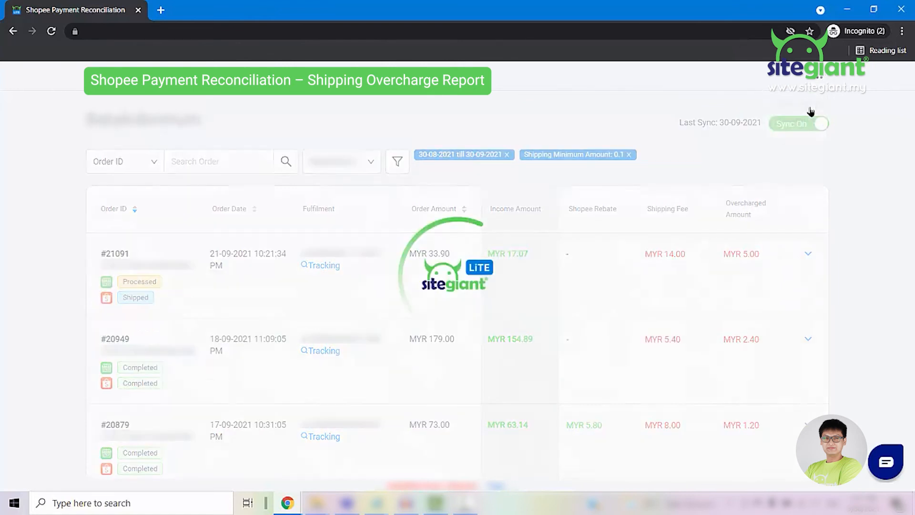
- Return to the Shopee Payment Reconciliation list of four report types
{"action": "left_click", "coordinate": [607, 189]}
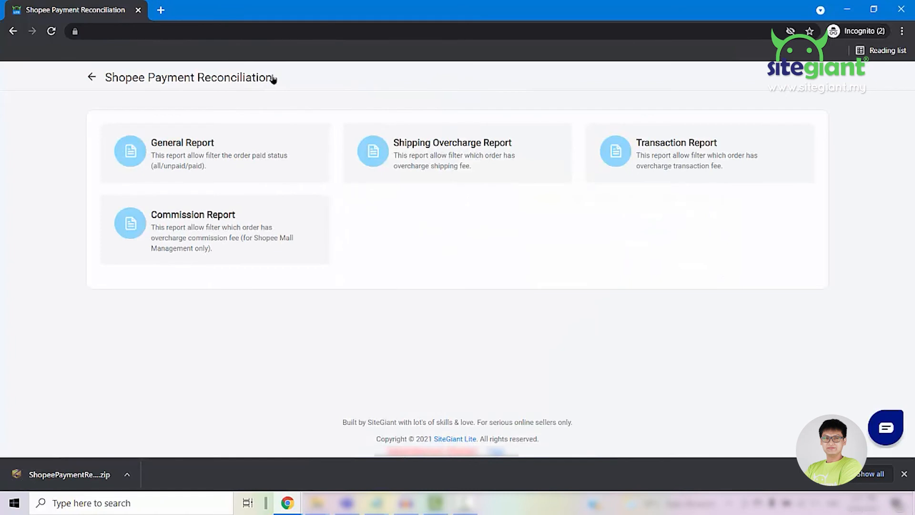
{"action": "mouse_move", "coordinate": [735, 244]}
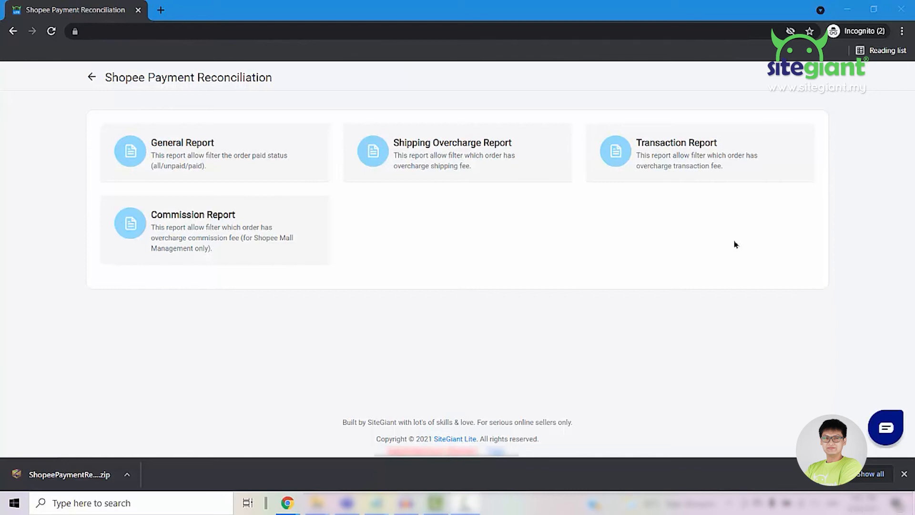
- Open the Transaction Report and bring up its filter options
{"action": "left_click", "coordinate": [676, 154]}
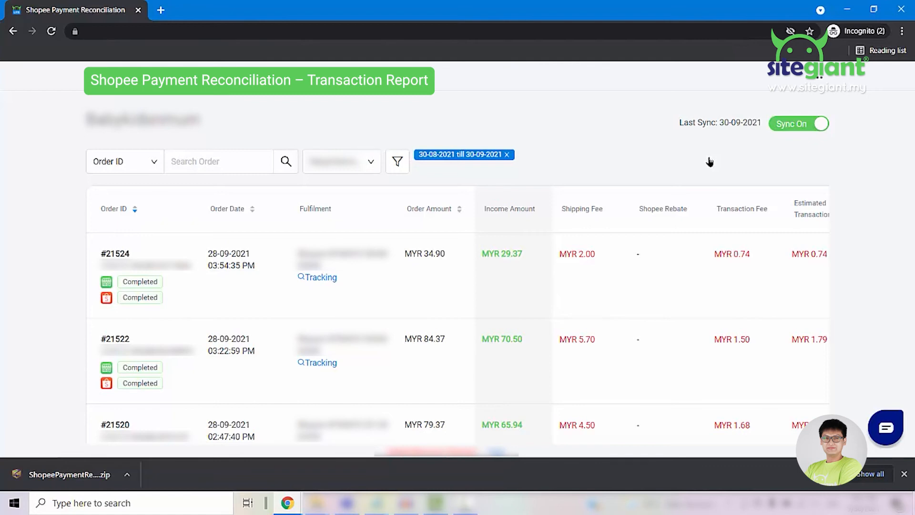
{"action": "mouse_move", "coordinate": [360, 130]}
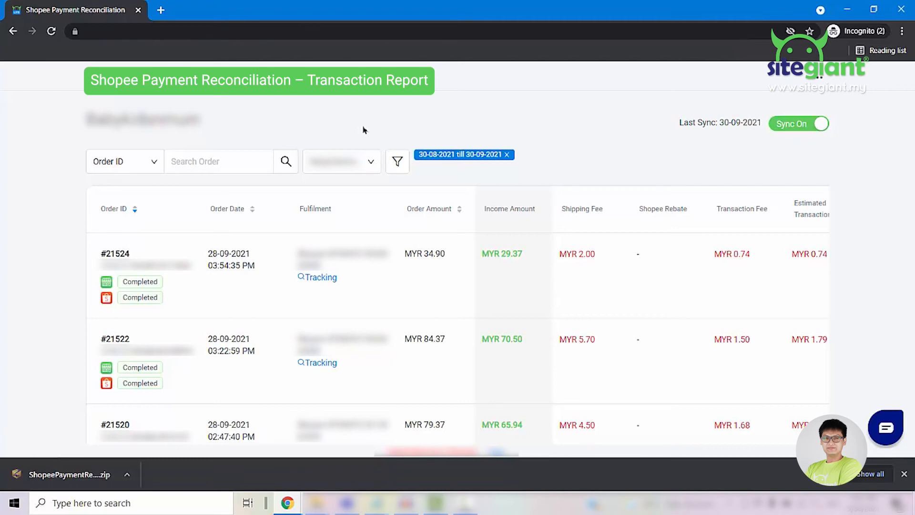
{"action": "left_click", "coordinate": [397, 162]}
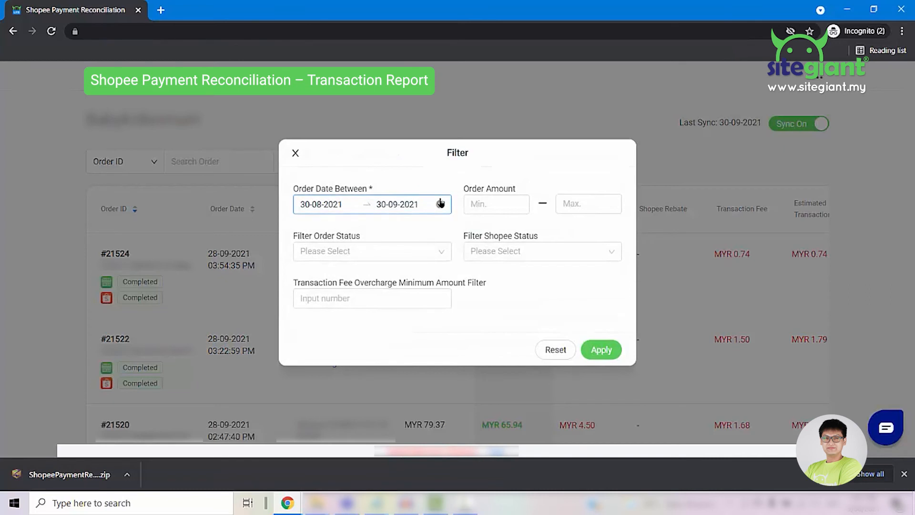
- Check the date range and filter transaction fee overcharges to a 0.10 minimum amount
{"action": "left_click", "coordinate": [372, 298]}
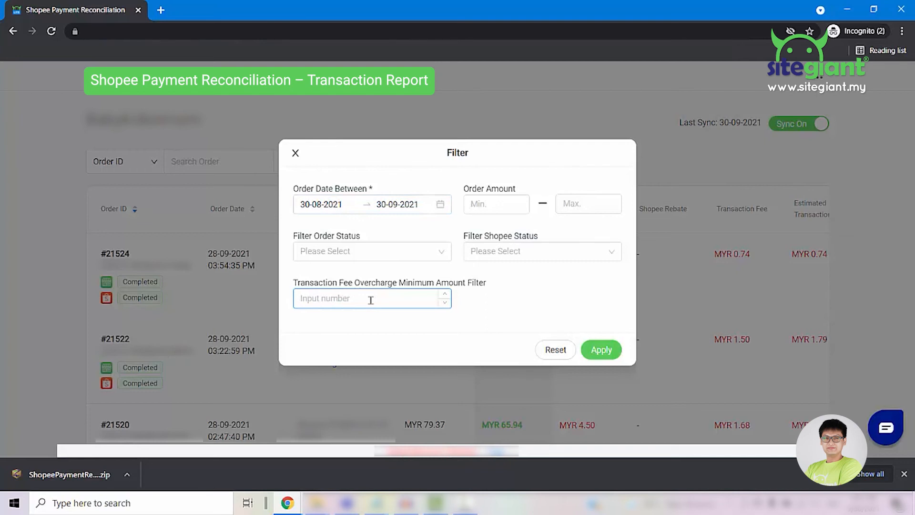
{"action": "type", "text": "0.10"}
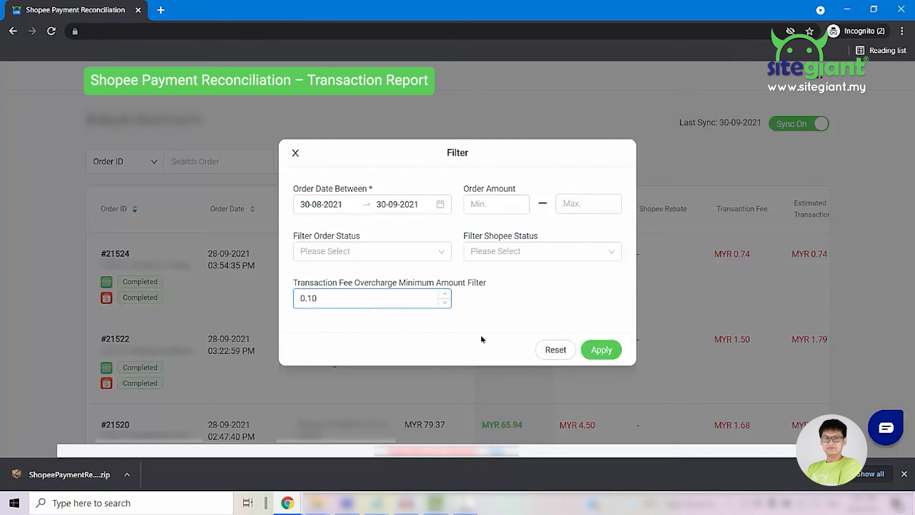
{"action": "left_click", "coordinate": [600, 350]}
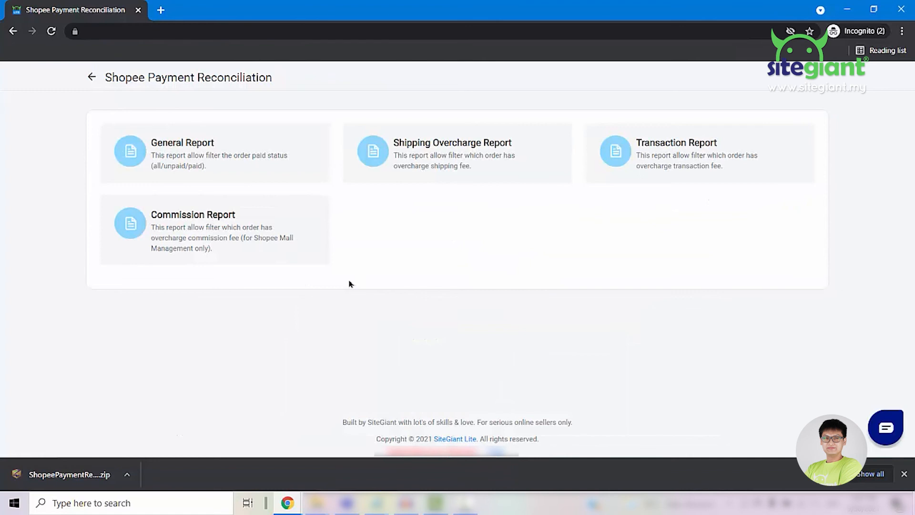
{"action": "mouse_move", "coordinate": [219, 232]}
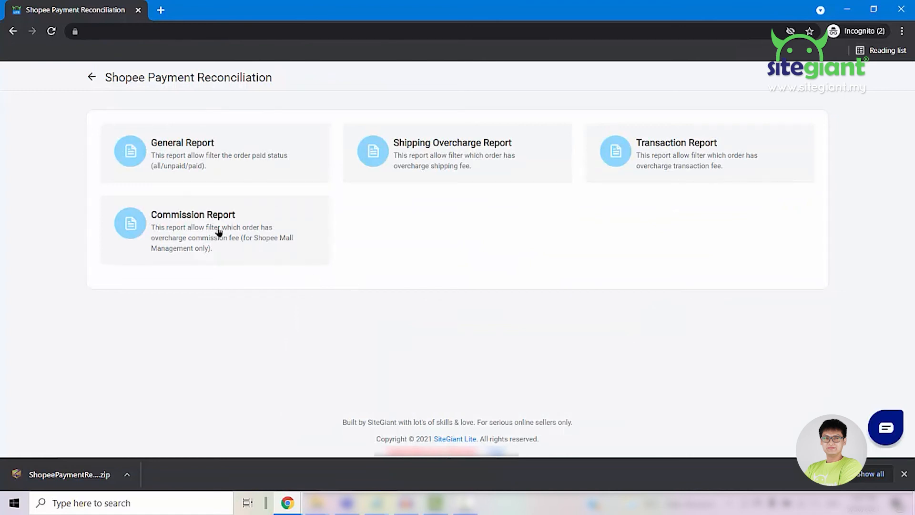
- Bring up the Commission Report with its filter panel showing August 2021 dates and rate 2.12
{"action": "left_click", "coordinate": [215, 229]}
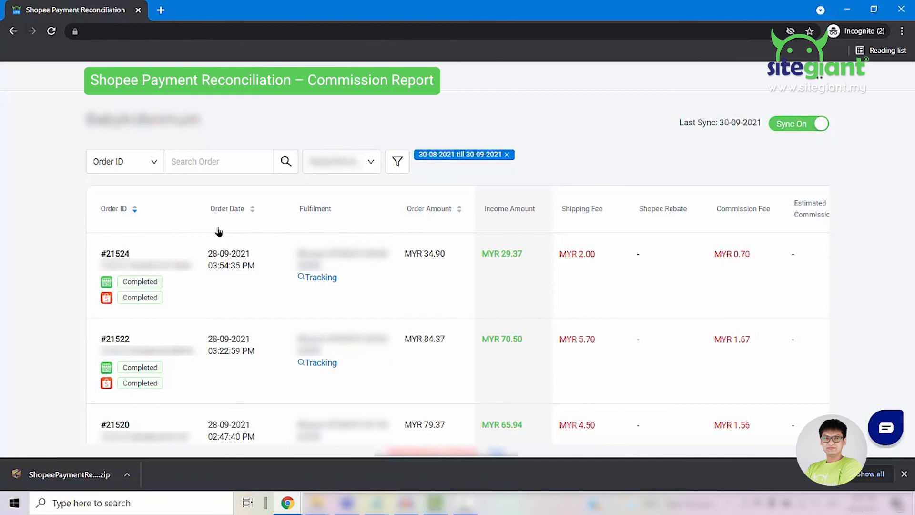
{"action": "left_click", "coordinate": [397, 161]}
{"action": "type", "text": "2.12"}
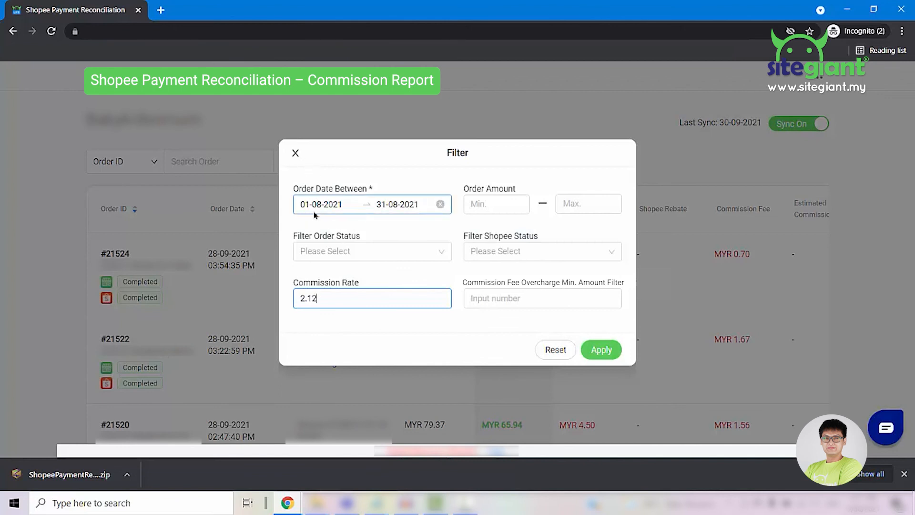
{"action": "mouse_move", "coordinate": [382, 315]}
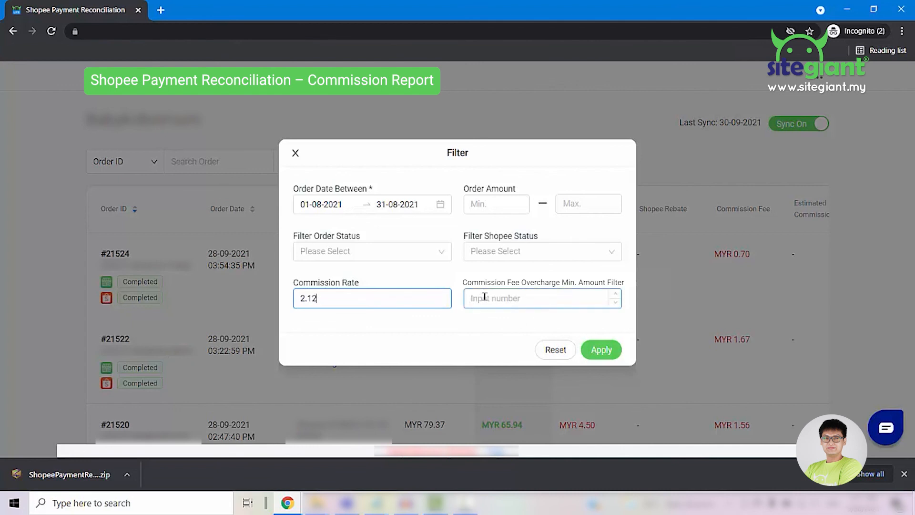
- Apply a 0.10 minimum commission fee overcharge to the August 2021, rate 2.12 filter
{"action": "left_click", "coordinate": [542, 297]}
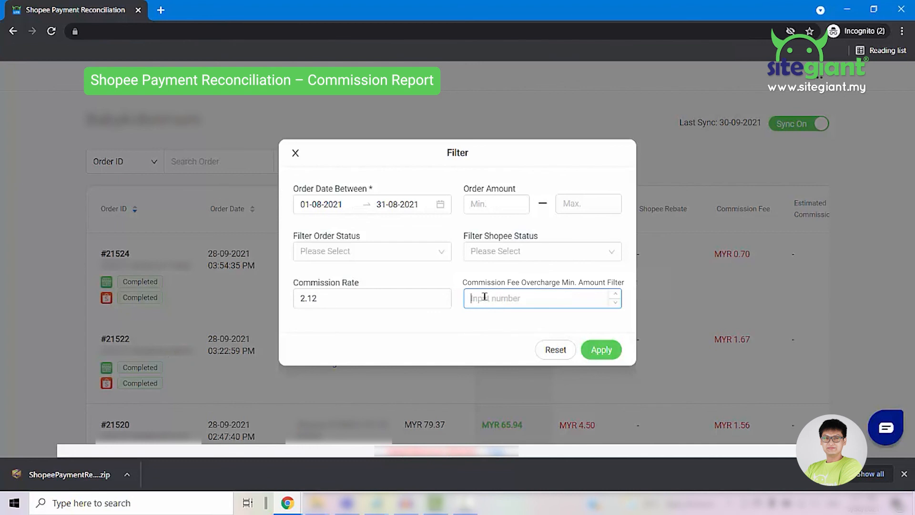
{"action": "type", "text": "0.10"}
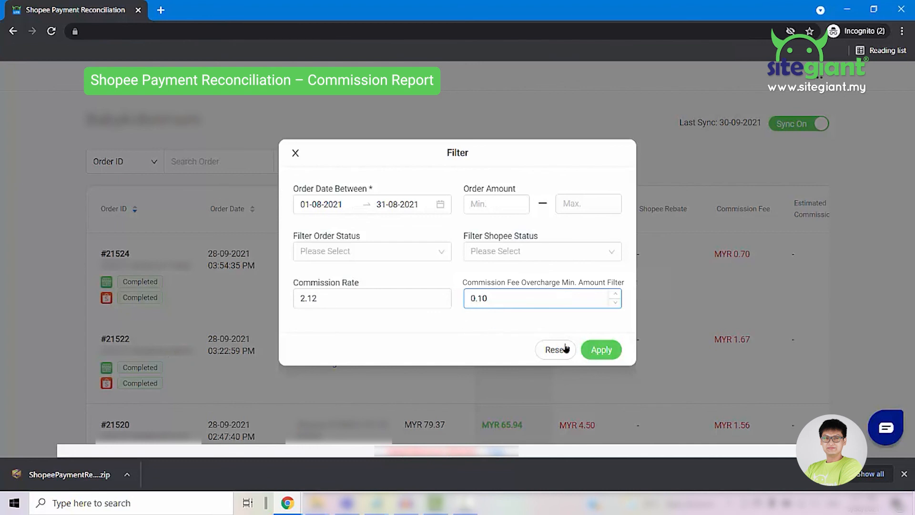
{"action": "left_click", "coordinate": [601, 348]}
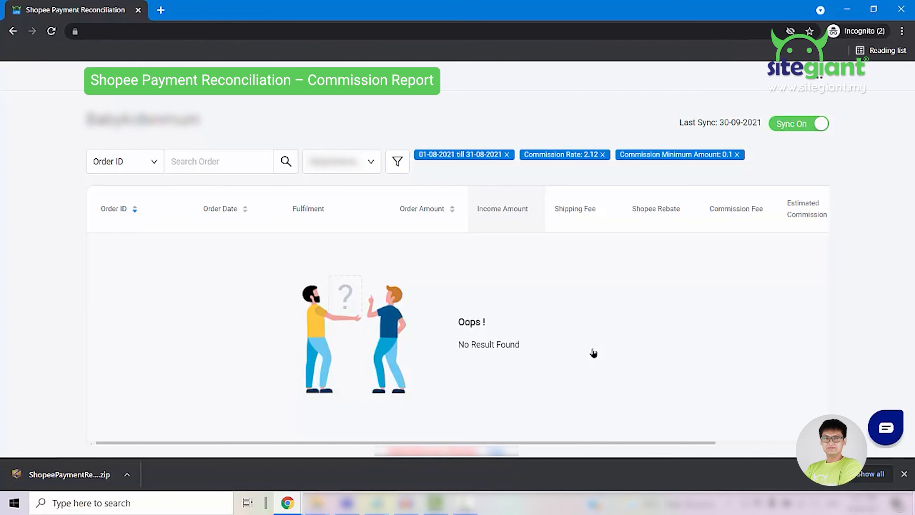
{"action": "mouse_move", "coordinate": [68, 215]}
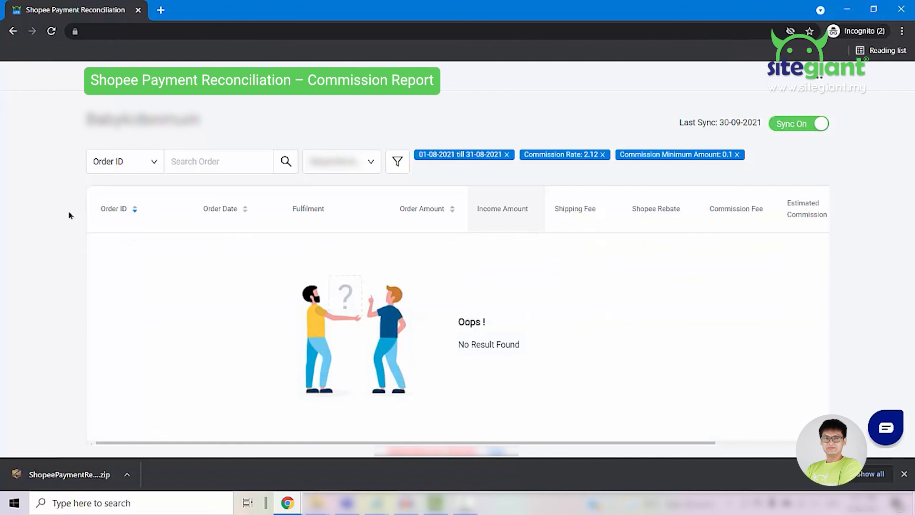